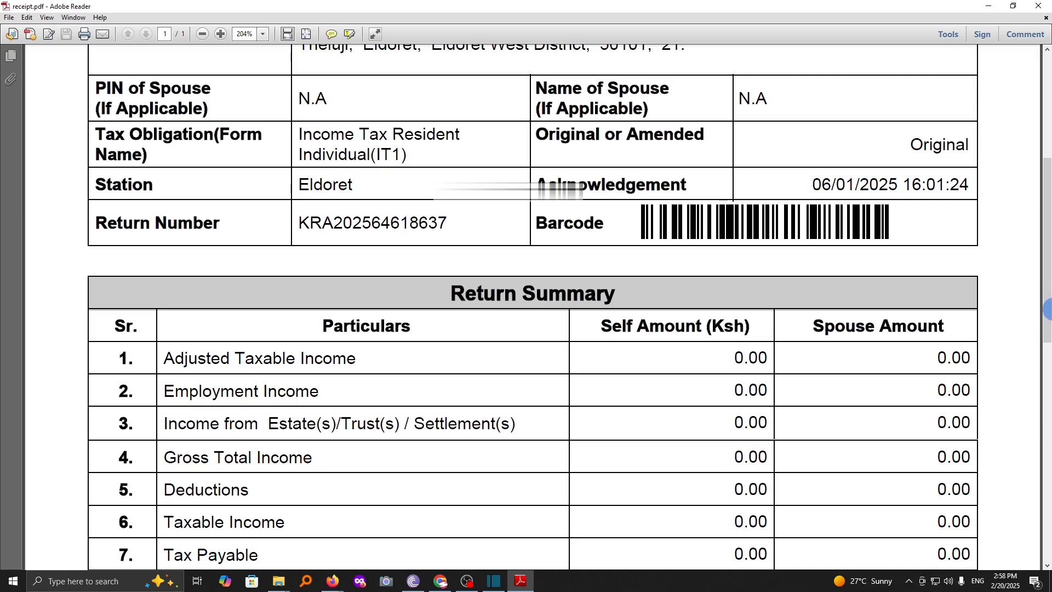
- Open the iTax Returns menu showing File Return and File Nil Return options
scroll("down", 3)
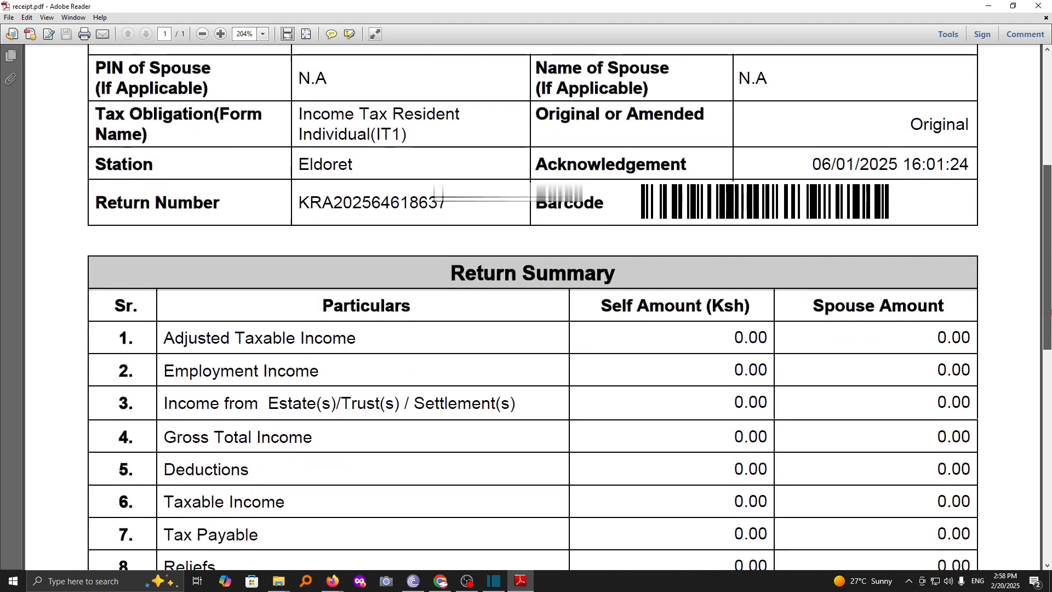
scroll("down", 3)
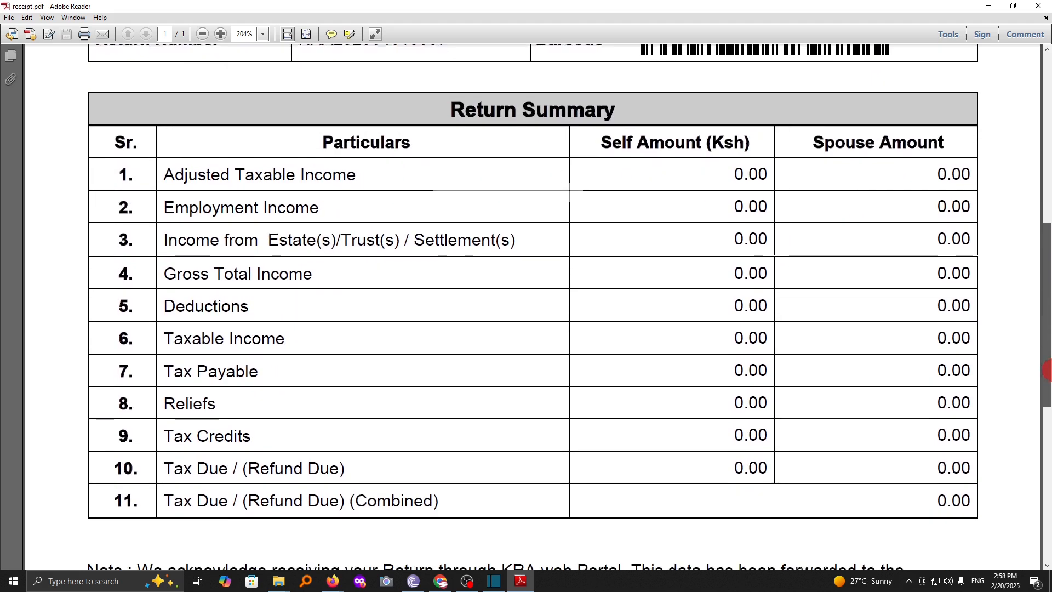
scroll("down", 3)
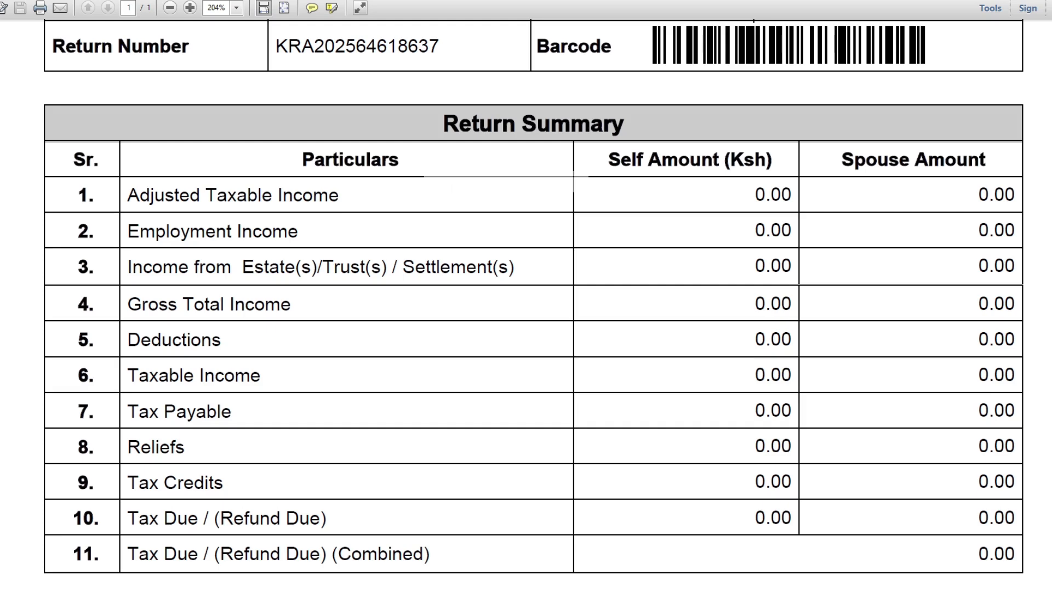
scroll("down", 3)
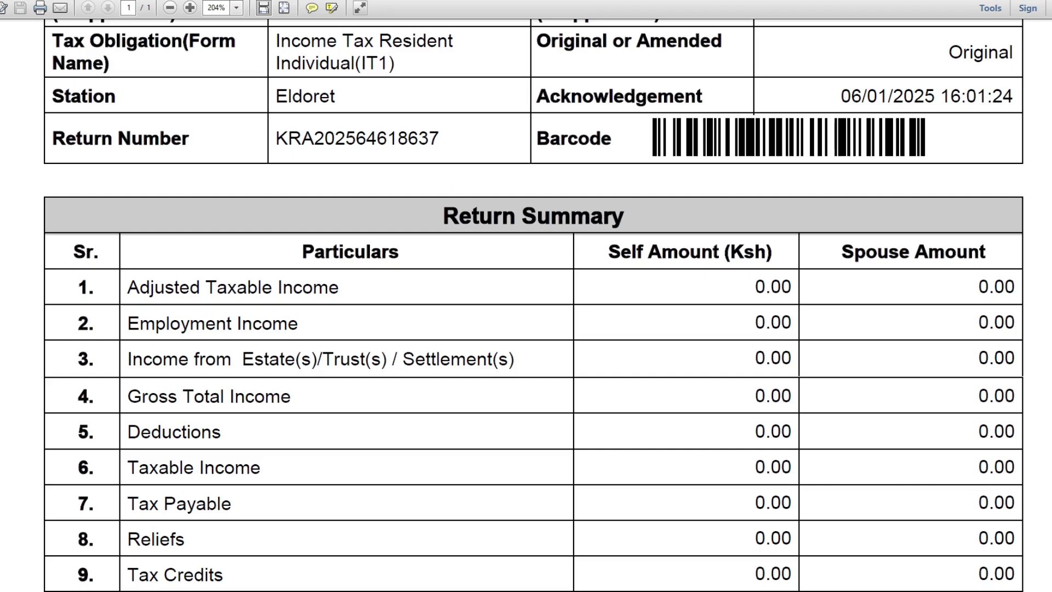
scroll("down", 3)
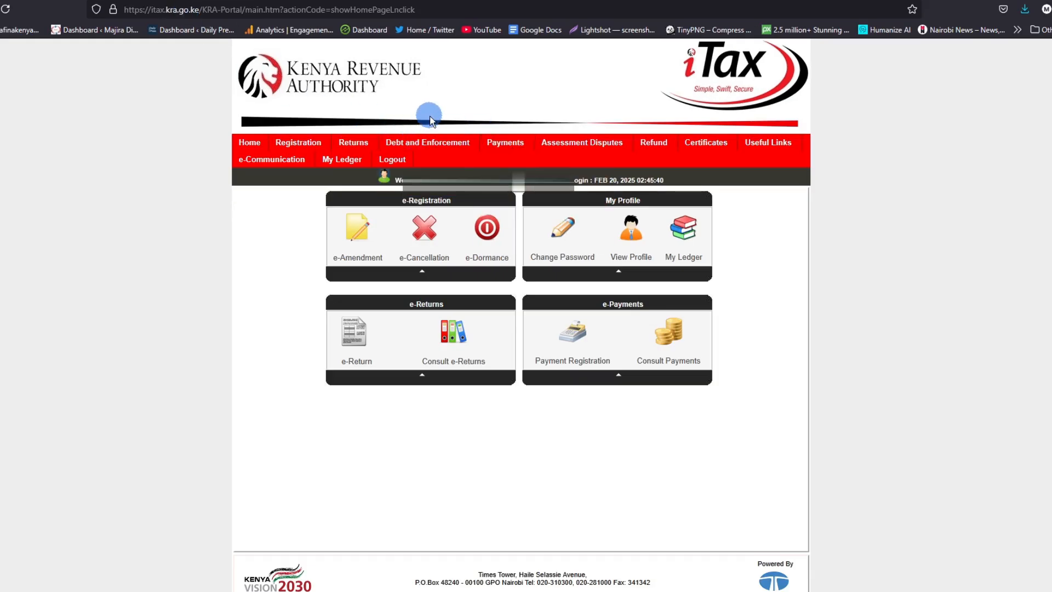
left_click(352, 143)
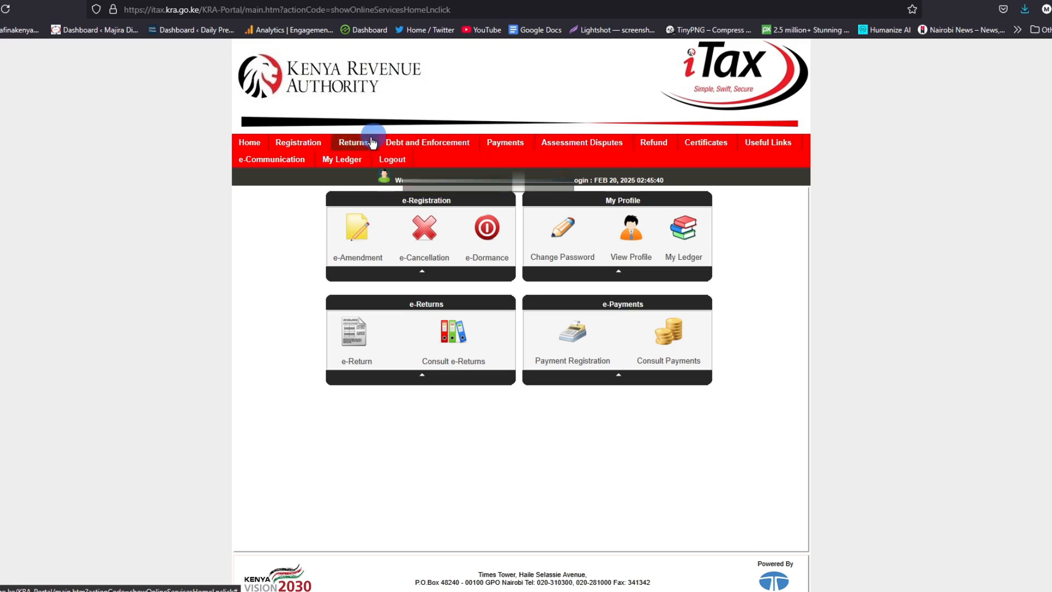
left_click(355, 141)
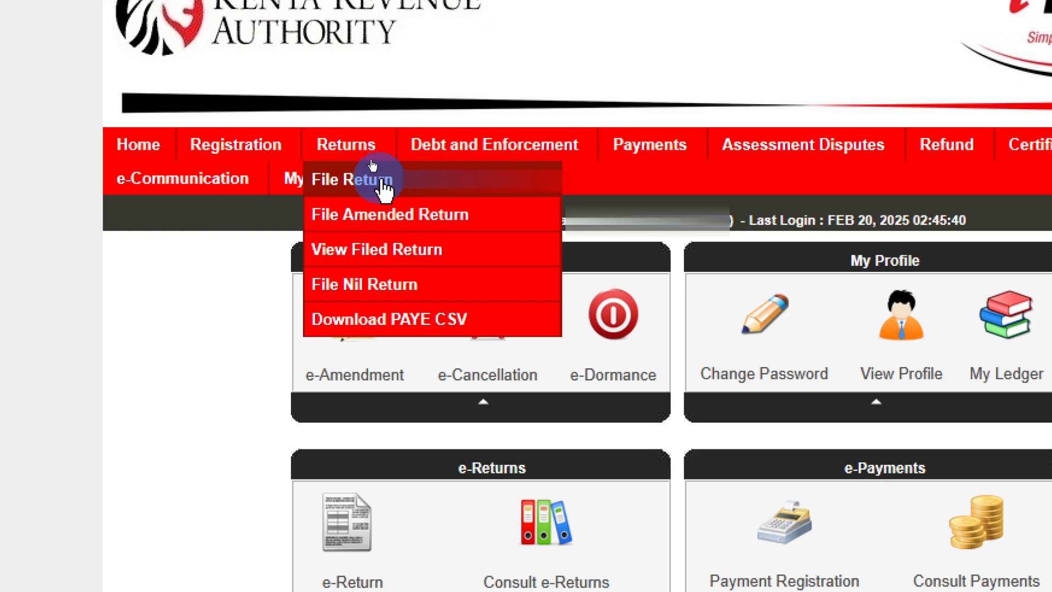
mouse_move(395, 284)
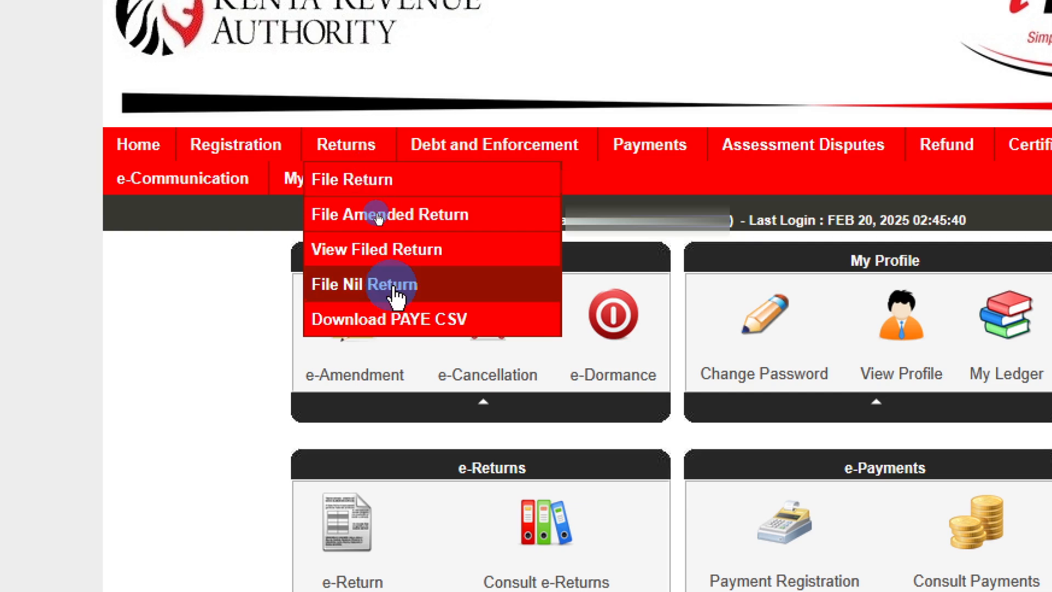
mouse_move(362, 179)
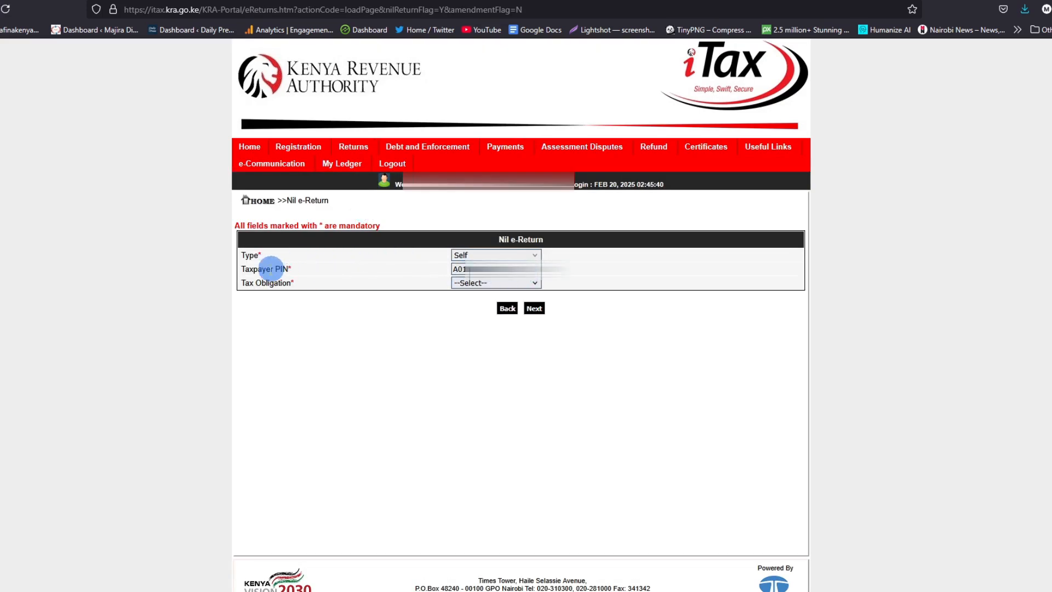
mouse_move(510, 259)
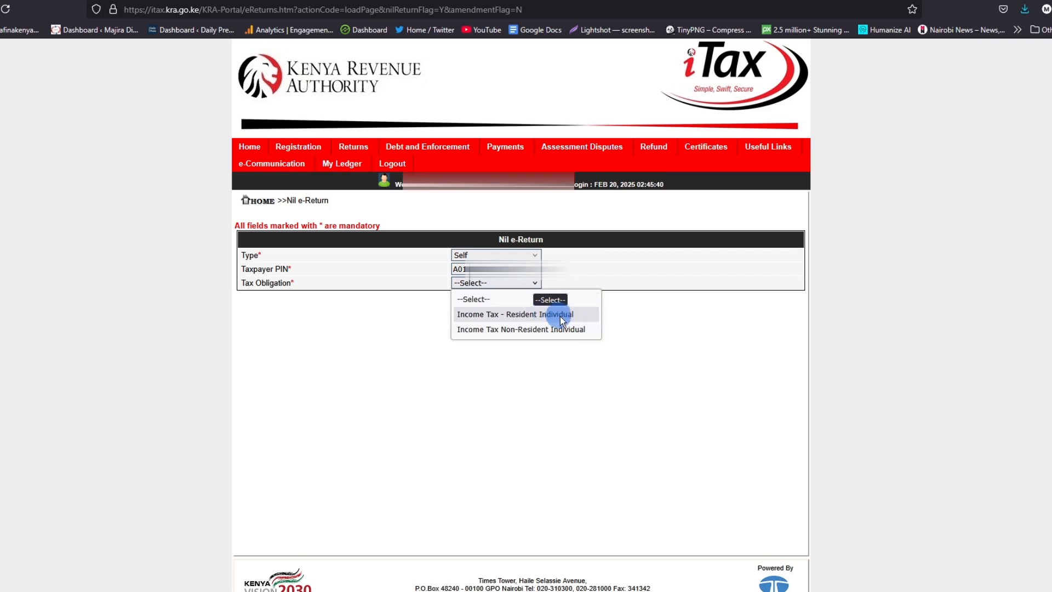
- Choose Income Tax - Resident Individual as the nil return's tax obligation for Self
left_click(515, 314)
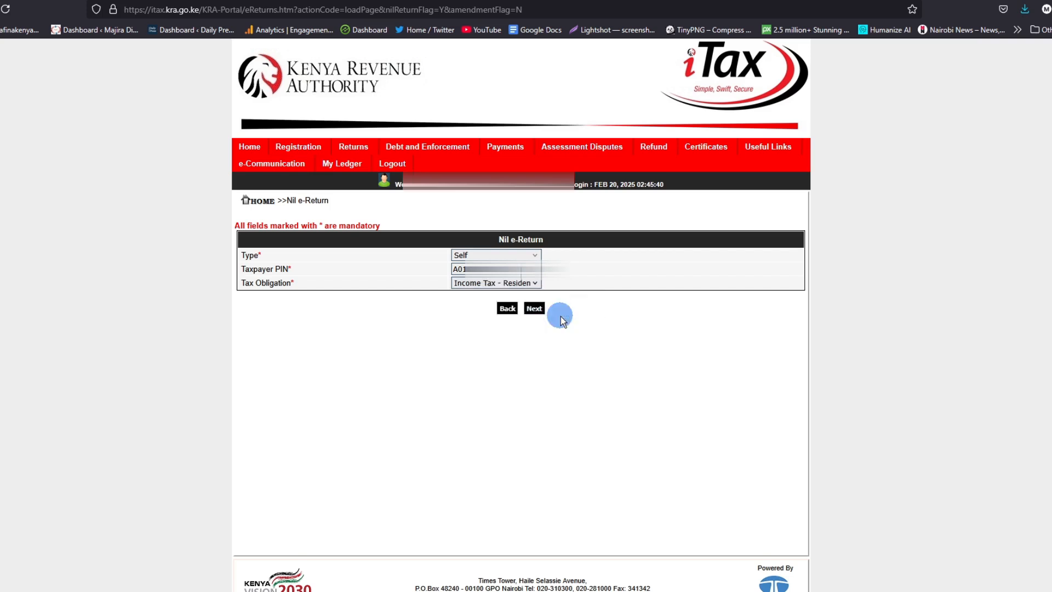
left_click(495, 283)
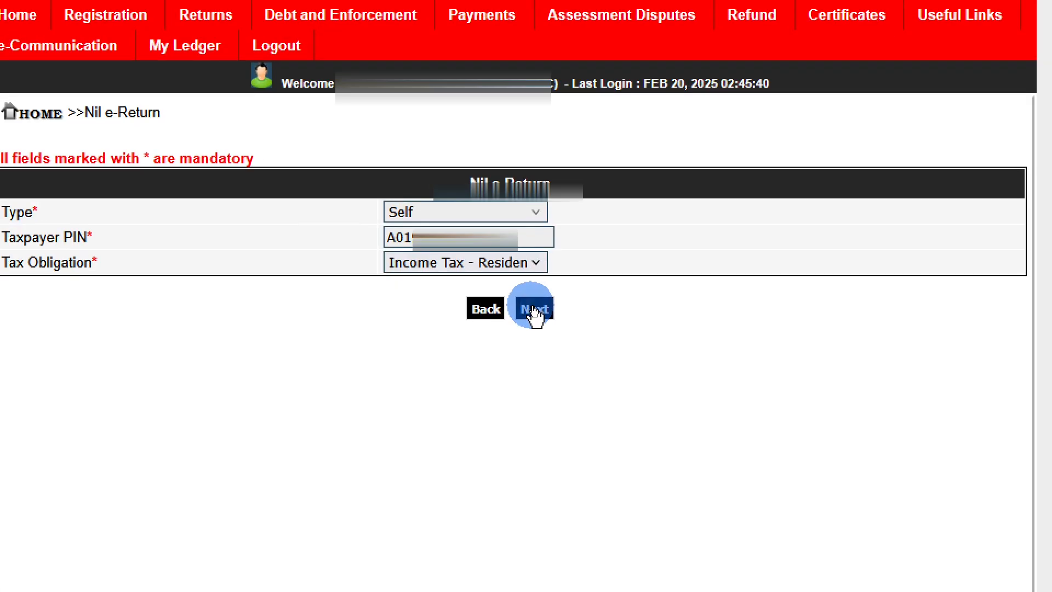
- Load the Nil e-Return Form for 01/01/2024–31/12/2024 and submit it
left_click(530, 308)
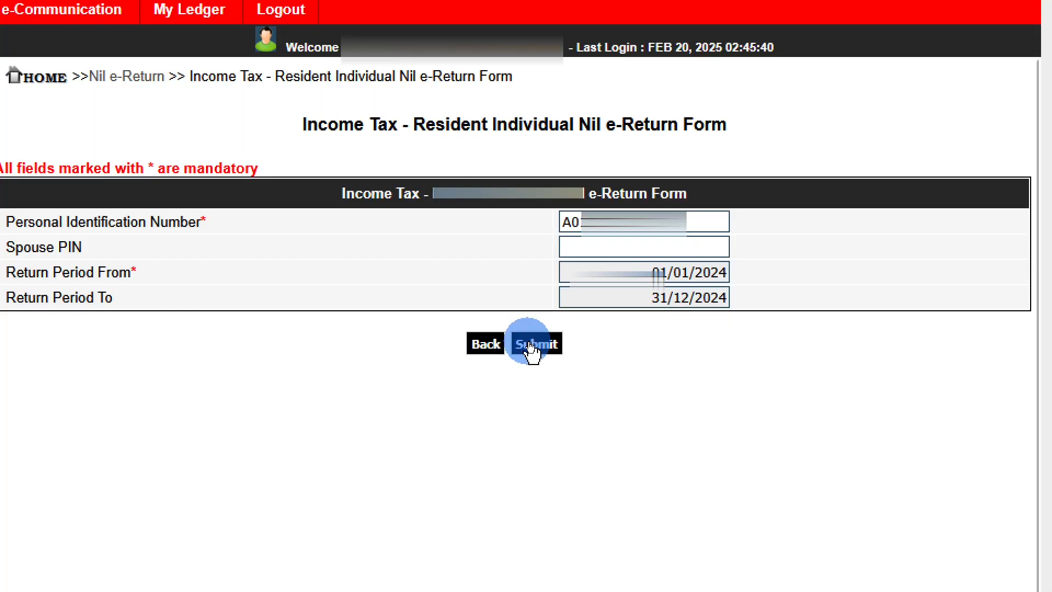
left_click(535, 345)
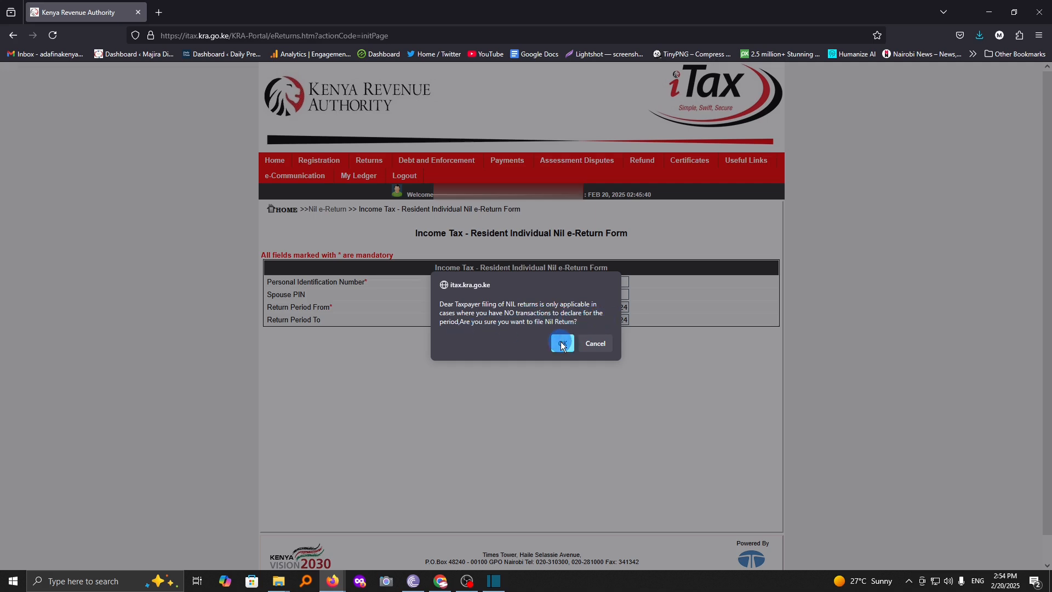
- Confirm filing the Nil Return in the browser dialog
left_click(594, 343)
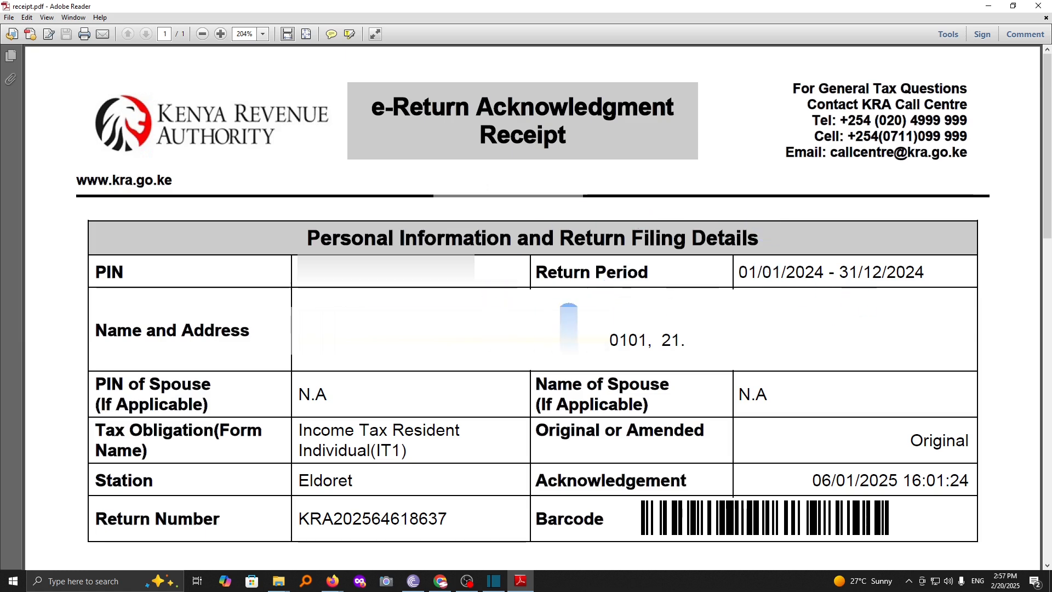
- Scroll the receipt PDF to the Return Summary showing all amounts as 0.00
scroll("down", 3)
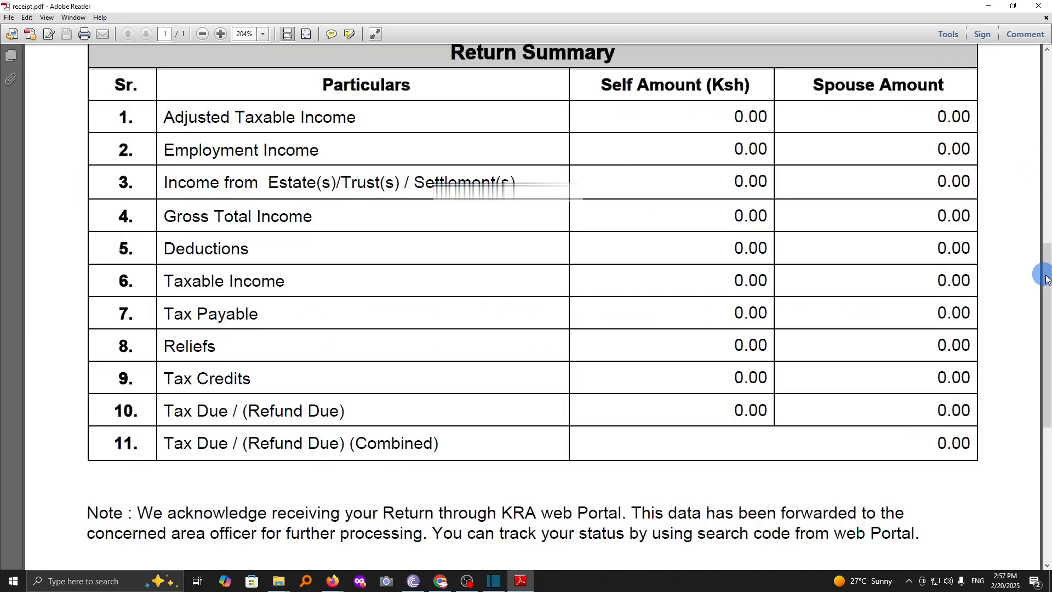